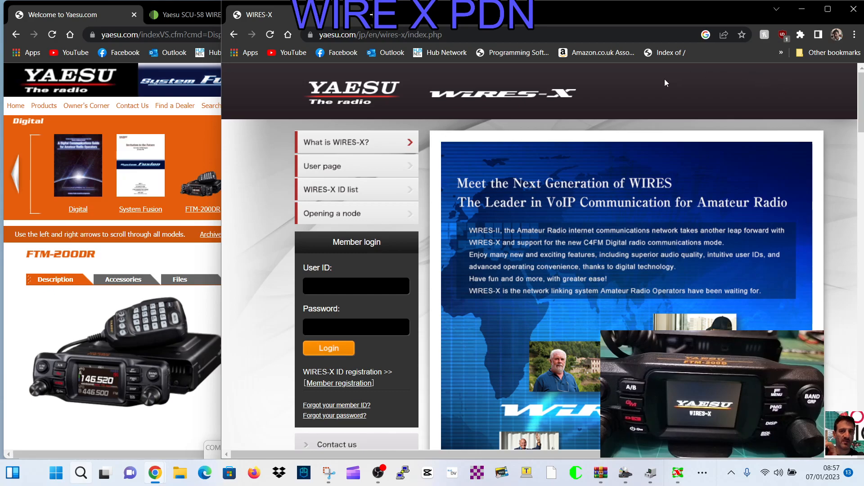
mouse_move(715, 109)
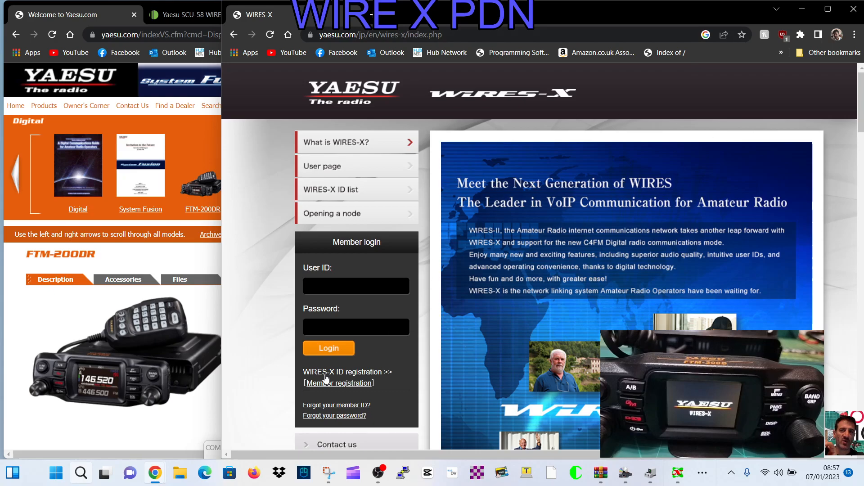
Step: Reach the WIRES-X member registration page, glancing at the SCU-58 cable product page in between
click(338, 383)
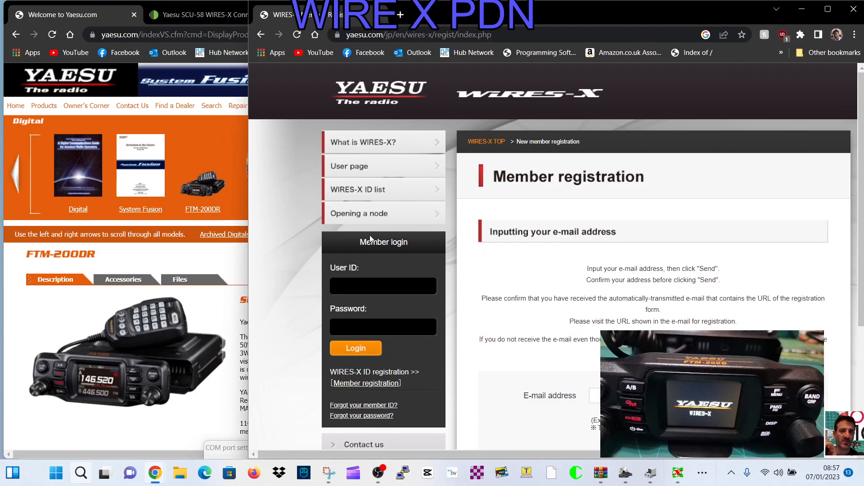
mouse_move(265, 211)
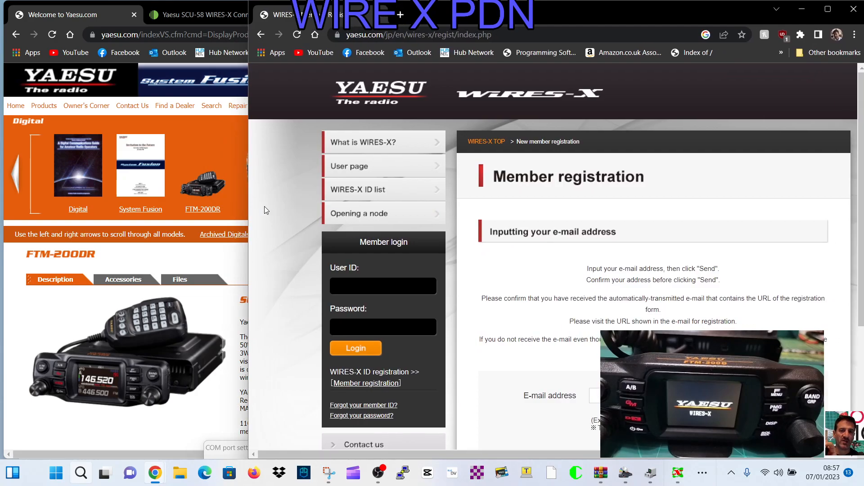
click(209, 15)
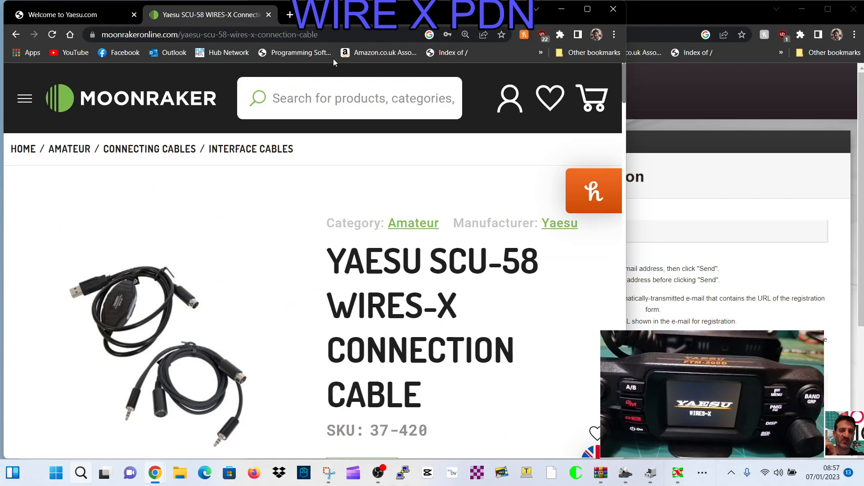
click(63, 15)
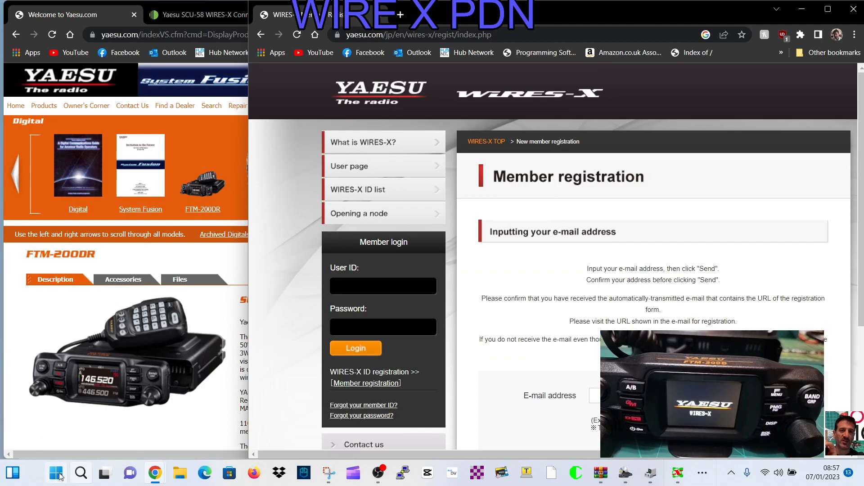
Step: Pick a locally available driver for the Prolific USB-to-Serial Comm Port (COM3), then close Device Manager
right_click(55, 473)
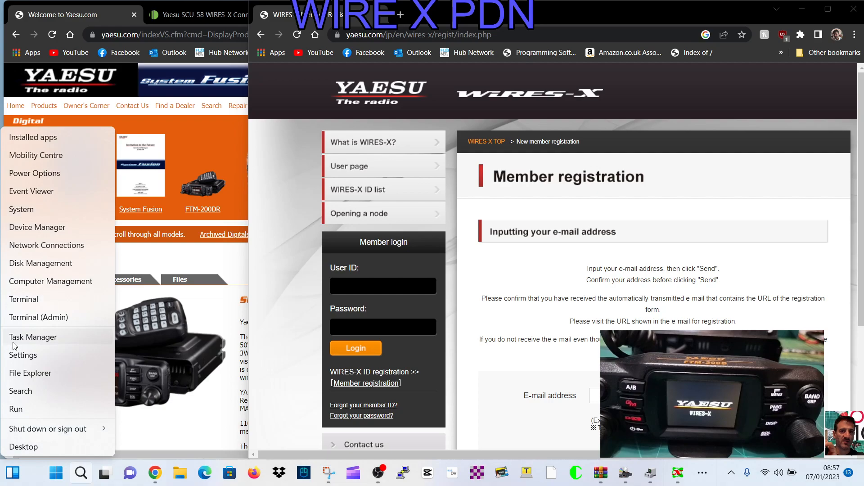
click(37, 226)
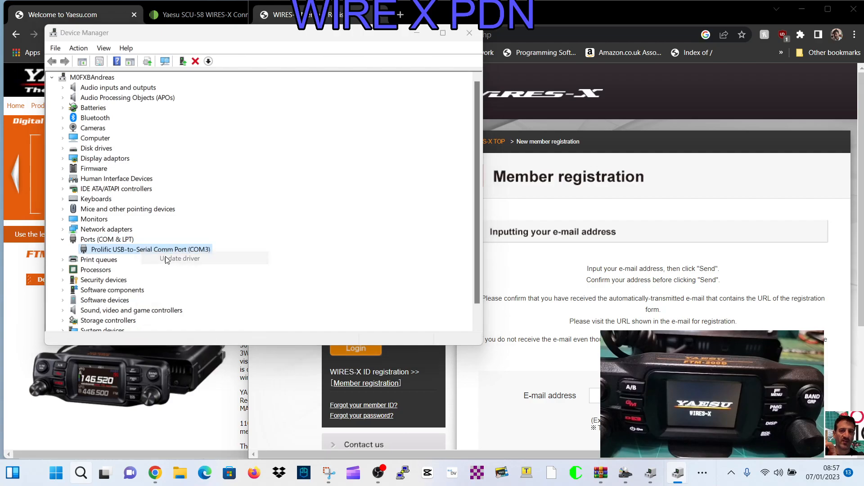
click(180, 258)
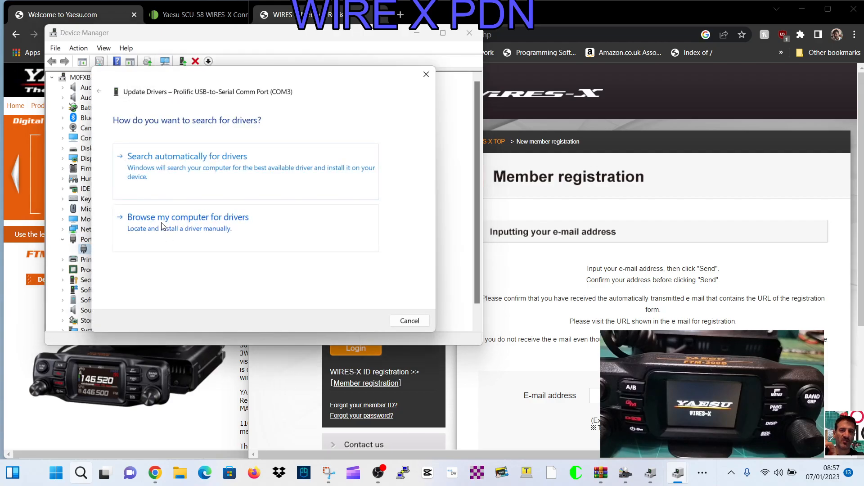
click(187, 216)
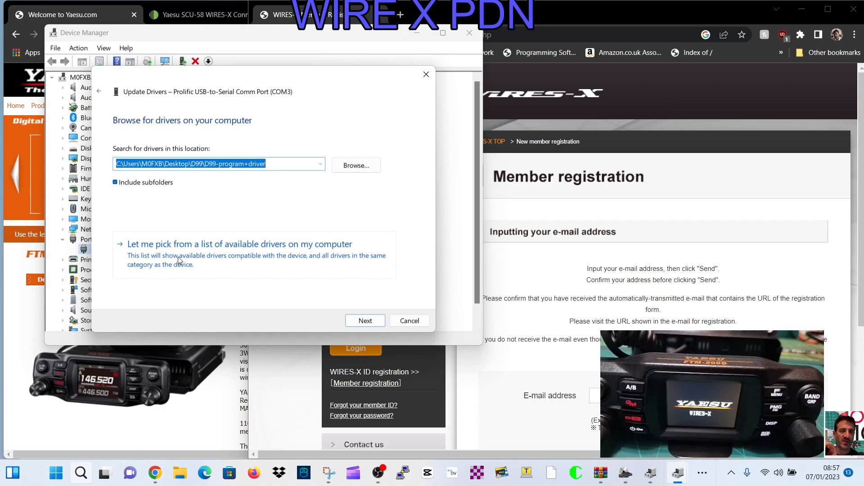
click(239, 244)
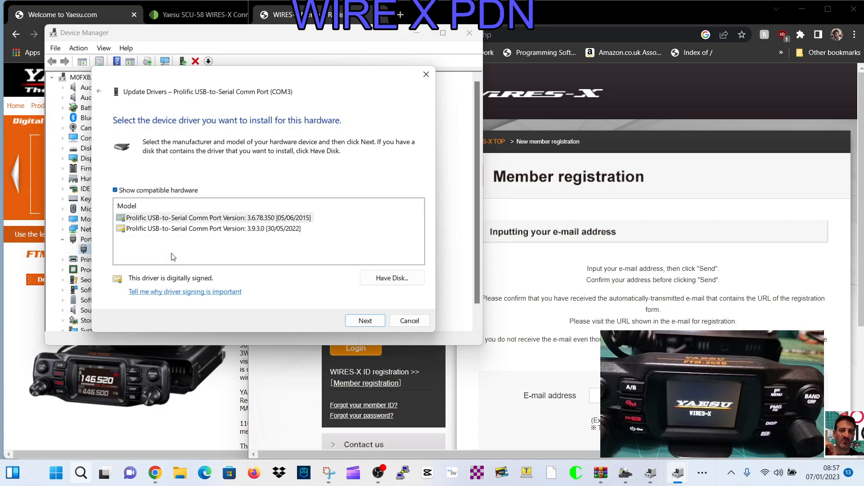
click(217, 218)
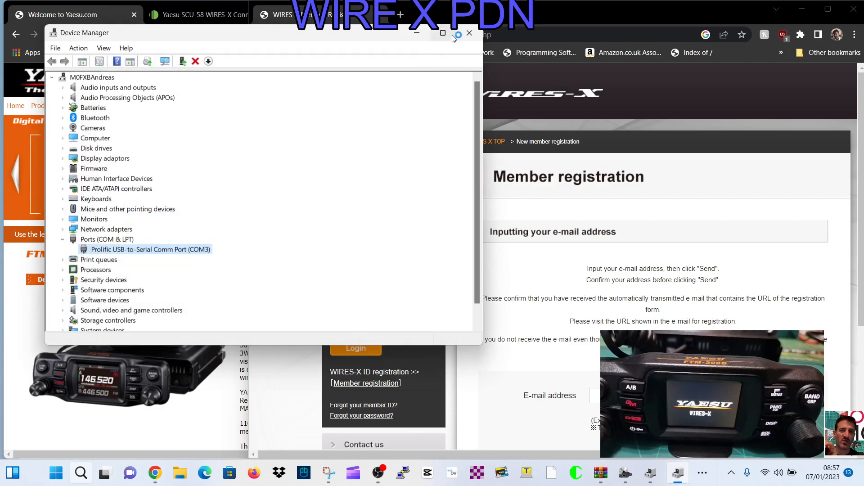
click(469, 33)
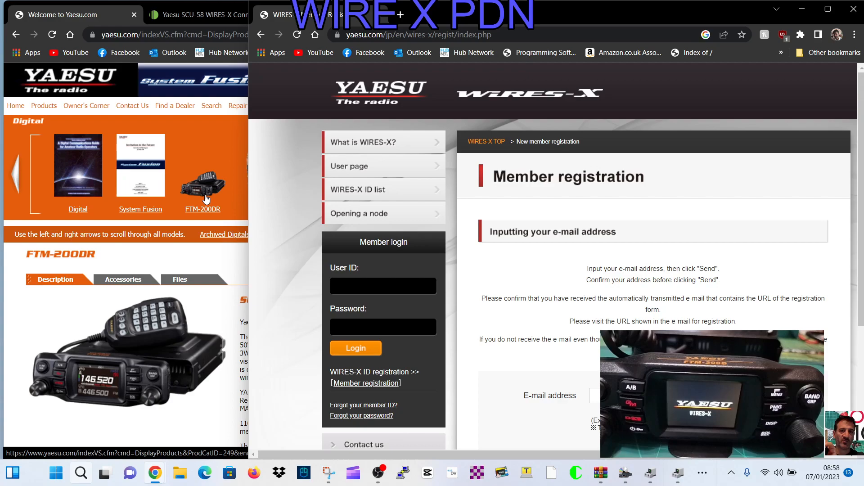
mouse_move(286, 154)
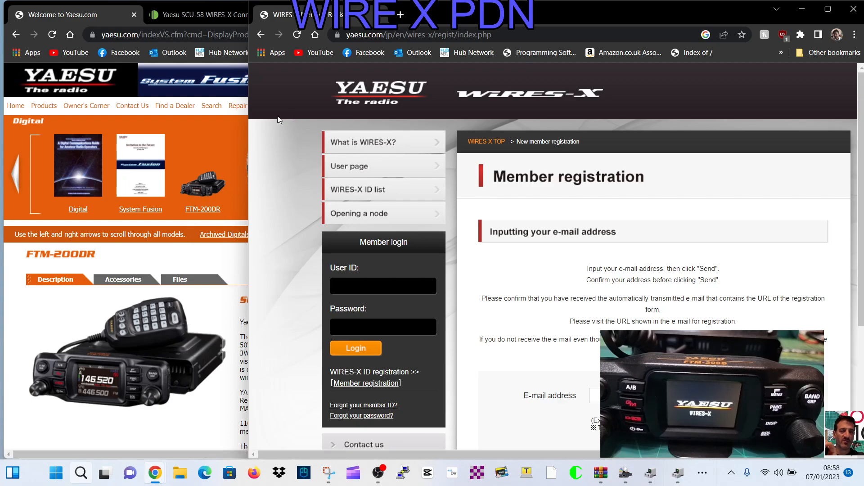
mouse_move(297, 95)
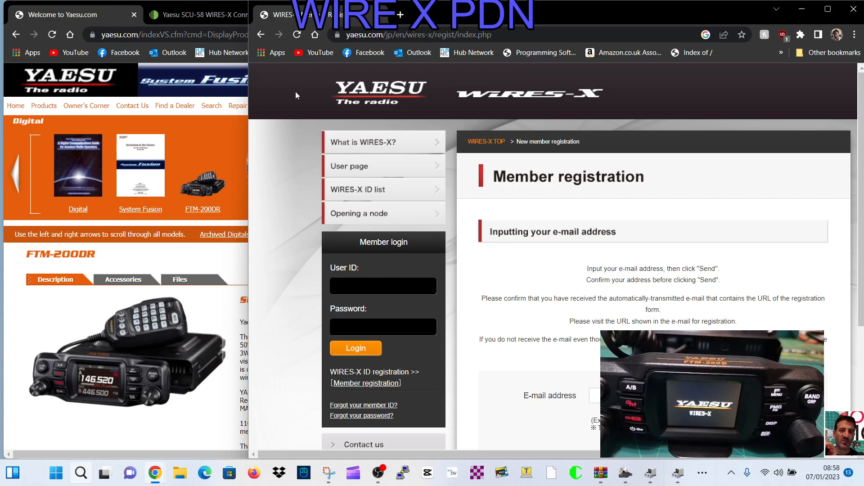
mouse_move(357, 341)
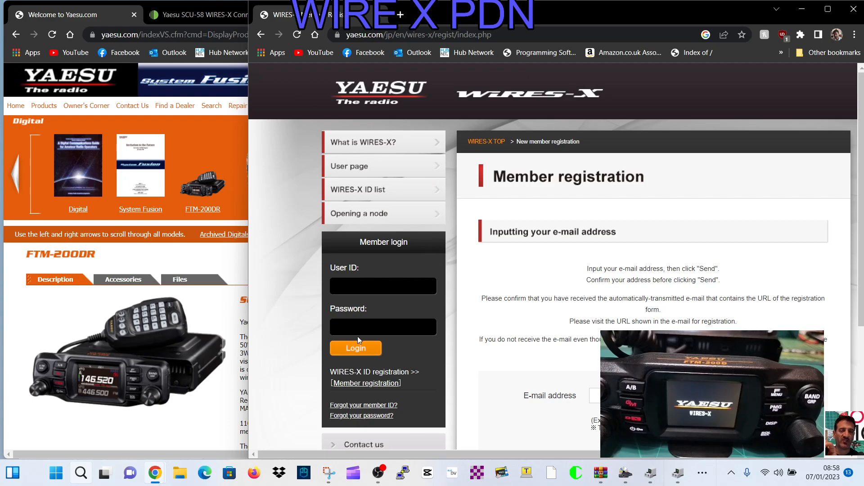
Step: Log in to the WIRES-X member area and dismiss the form resubmission prompt
click(383, 286)
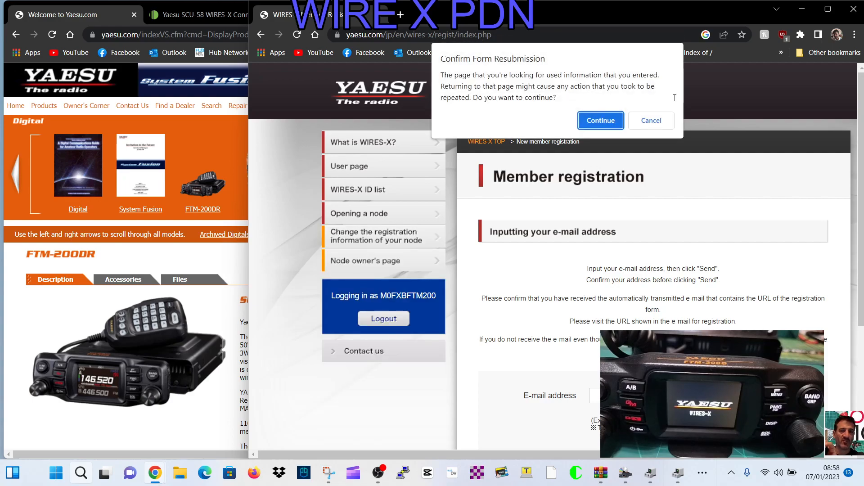
click(599, 121)
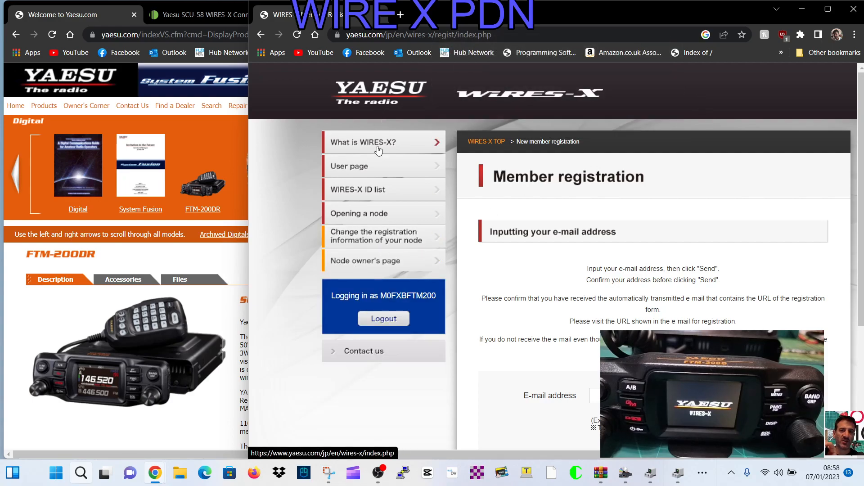
mouse_move(379, 263)
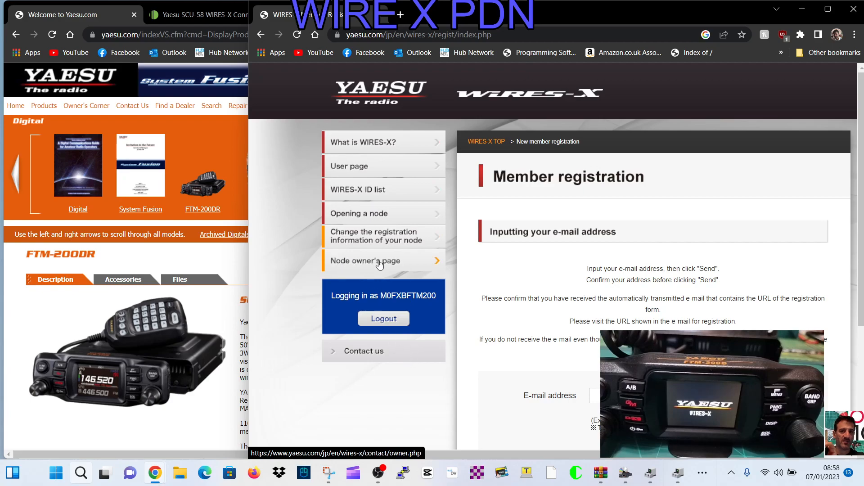
mouse_move(383, 236)
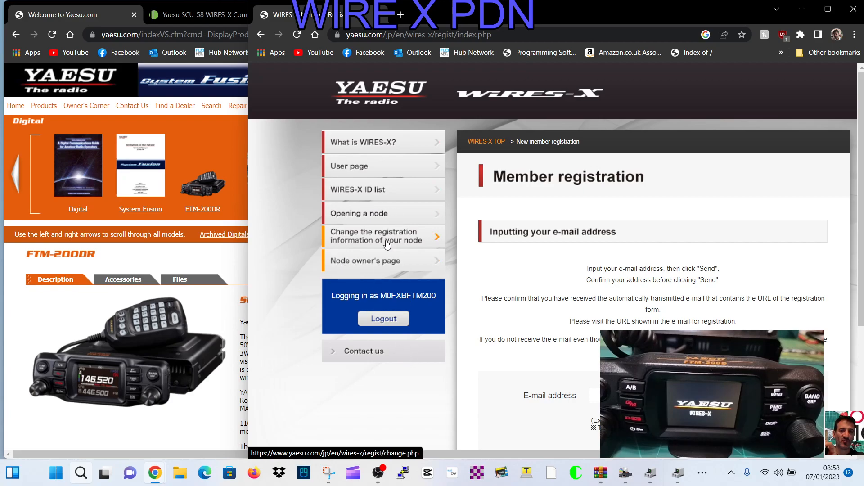
mouse_move(375, 265)
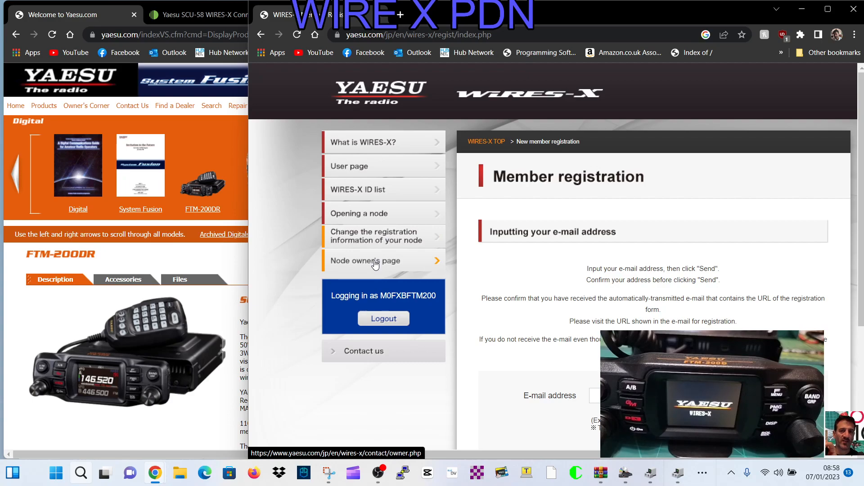
click(365, 260)
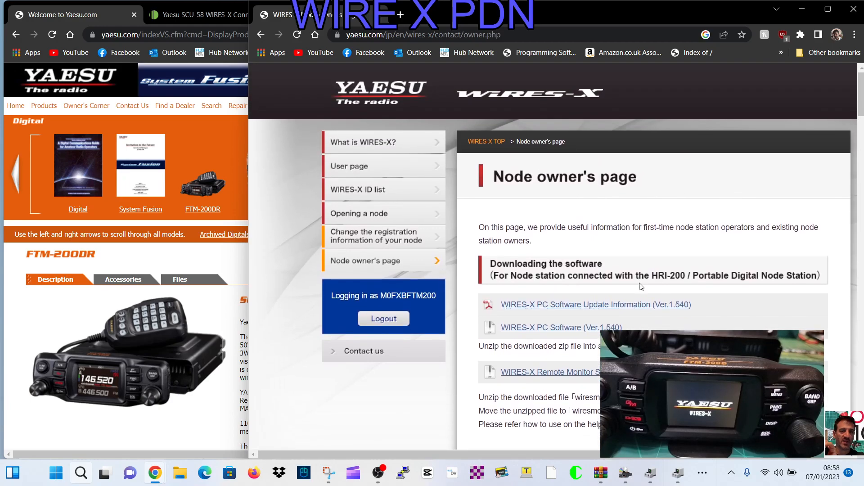
scroll(down, 3)
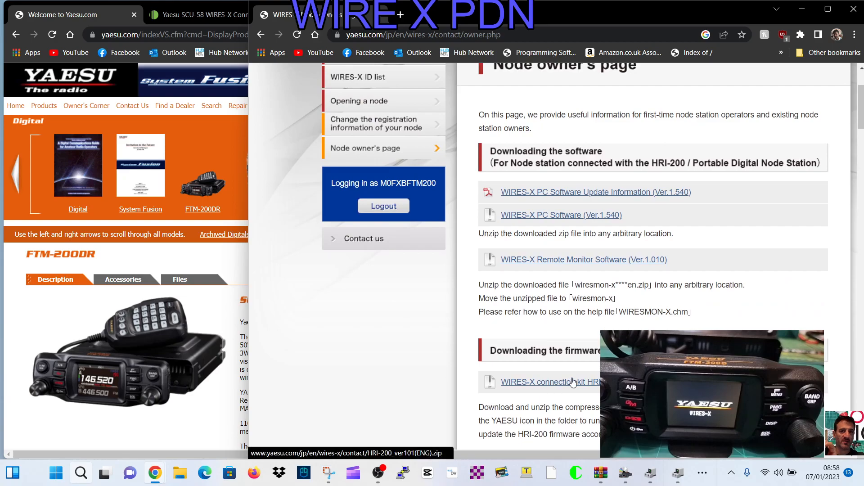
scroll(down, 3)
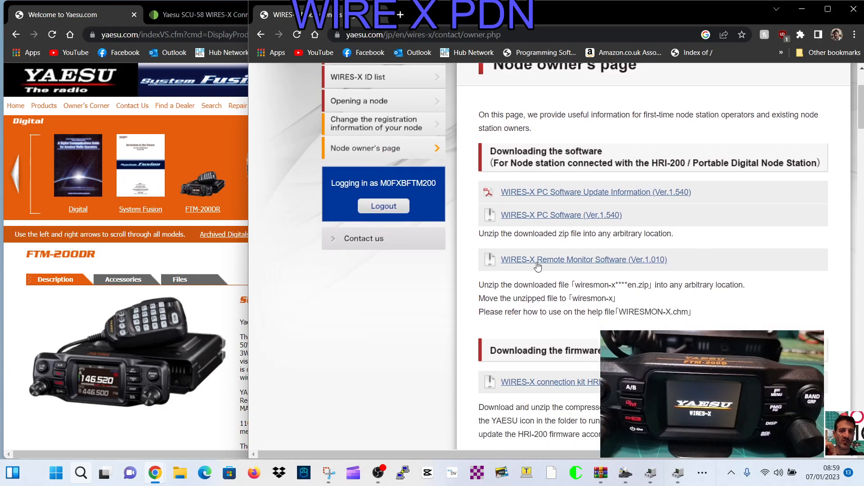
mouse_move(562, 225)
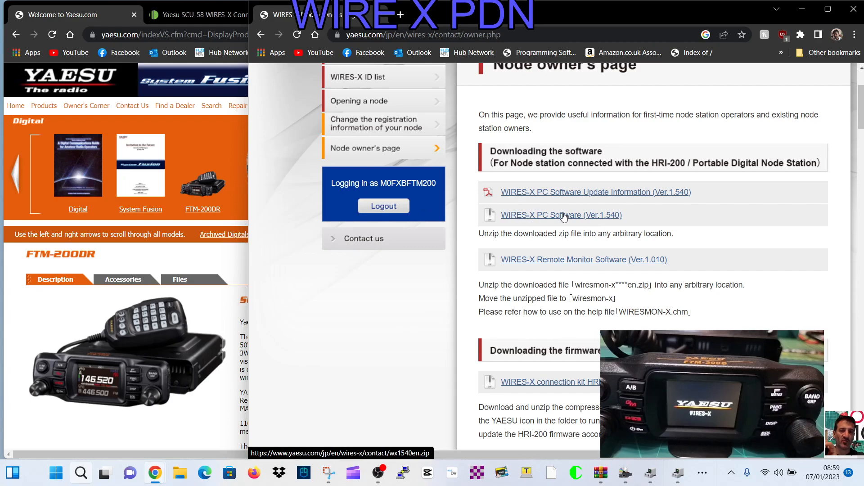
mouse_move(632, 199)
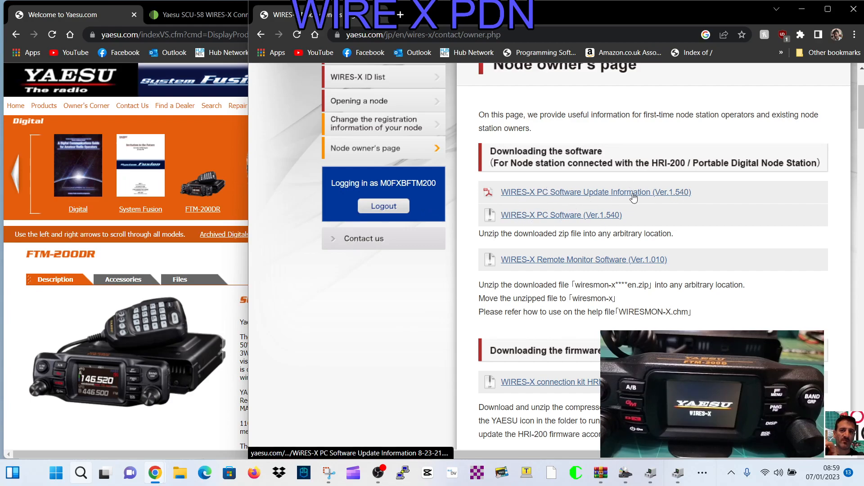
mouse_move(373, 322)
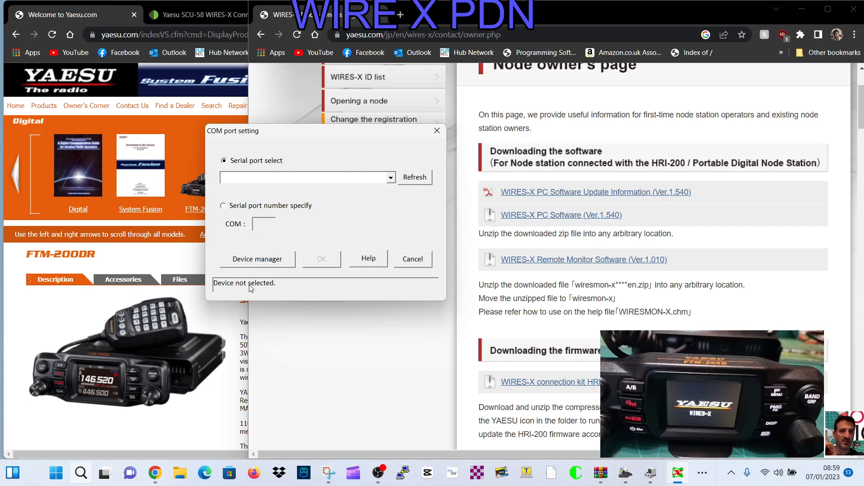
Step: Refresh the serial port list and confirm 3:Prolific USB-to-Serial Comm Port (COM3)
click(257, 259)
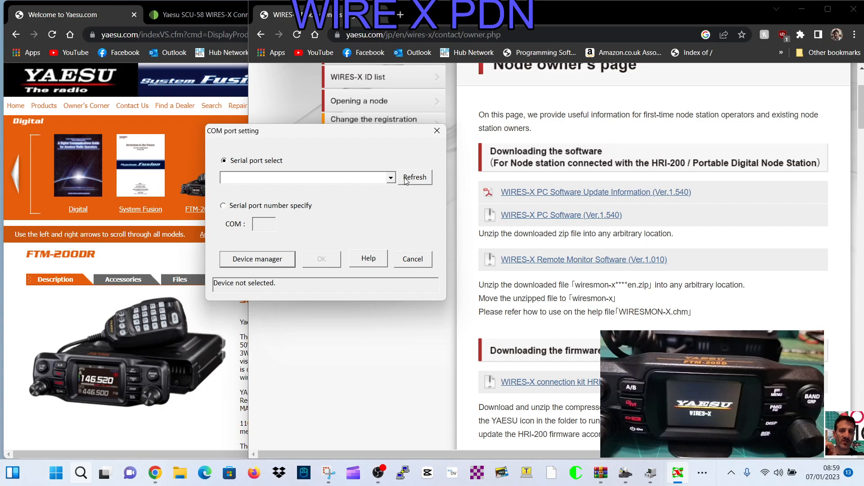
click(390, 178)
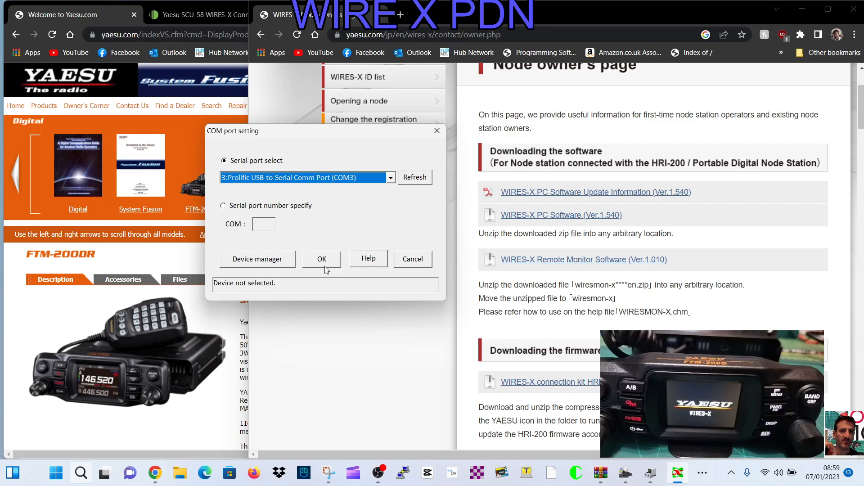
click(321, 258)
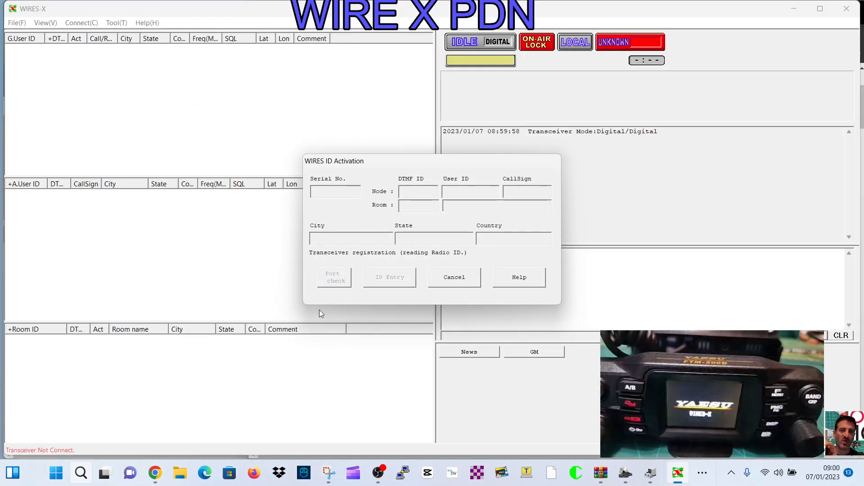
mouse_move(88, 373)
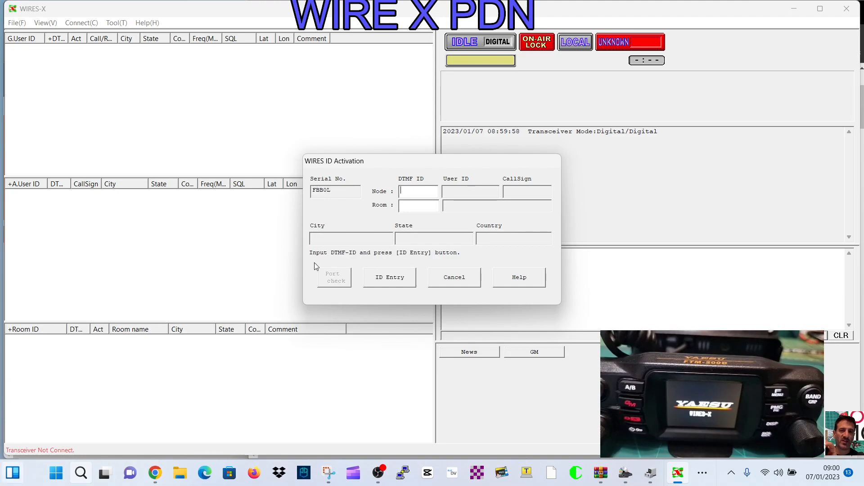
mouse_move(194, 346)
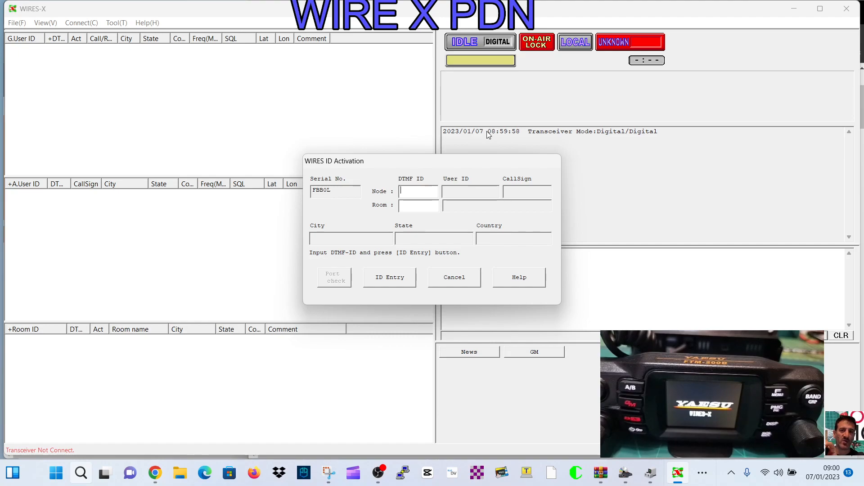
Step: Enter the node DTMF ID and room ID 005236, register them via ID Entry and accept
text(95236)
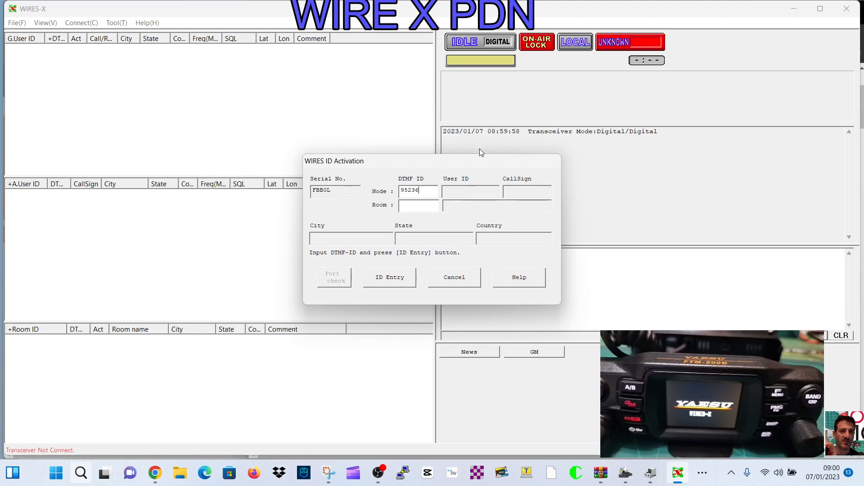
click(418, 205)
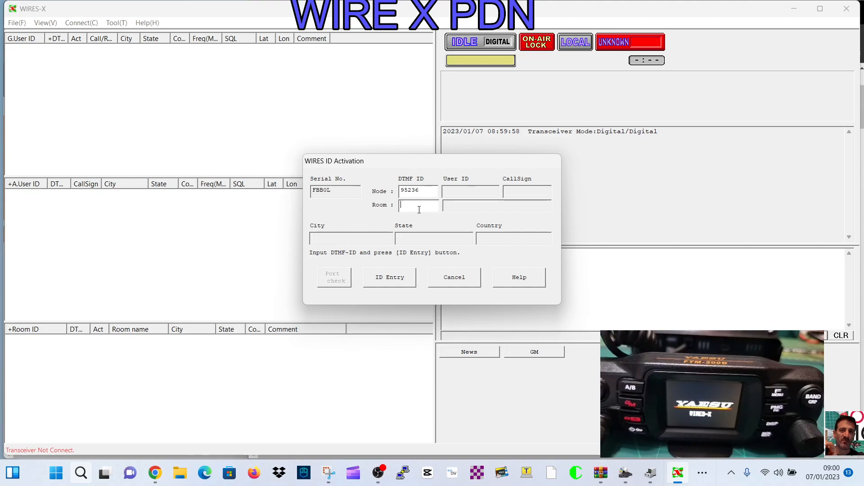
text(0)
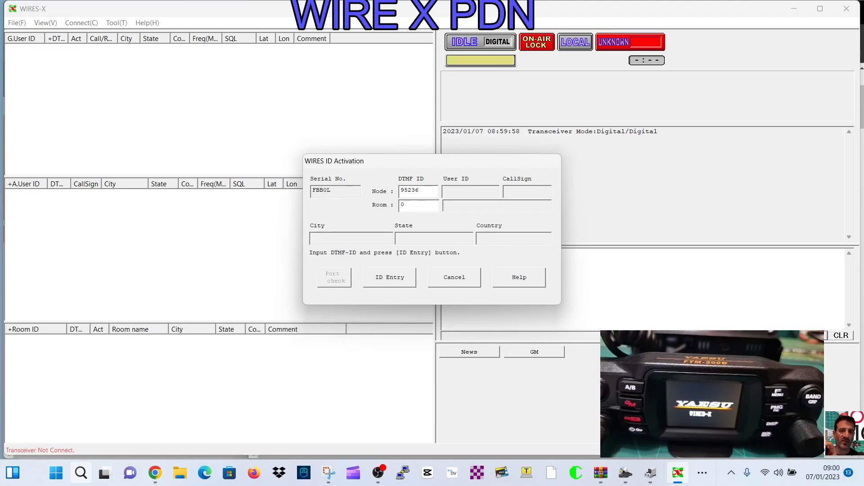
text(05236)
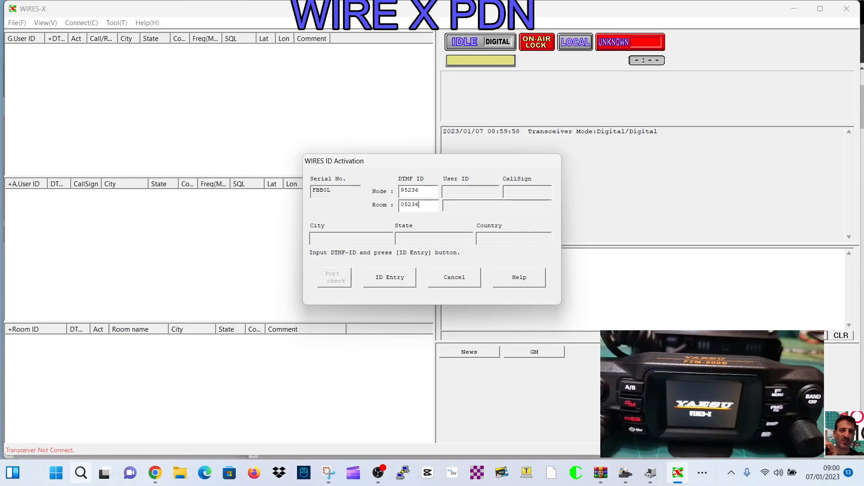
click(389, 277)
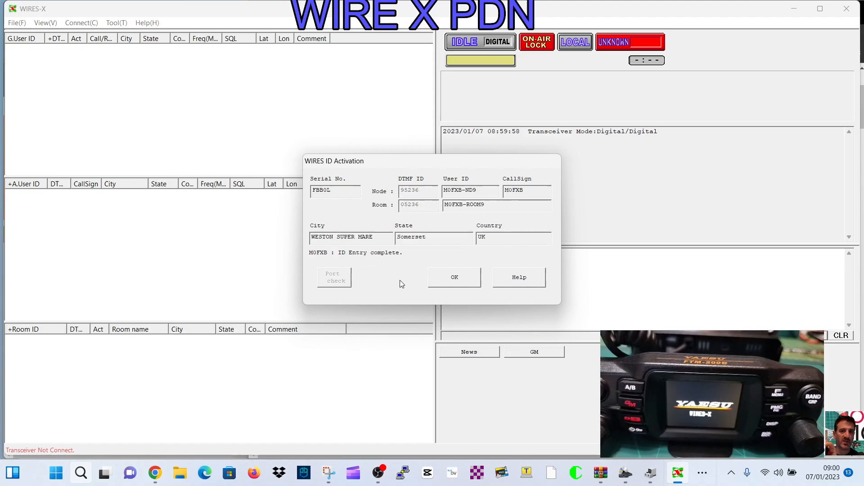
mouse_move(464, 283)
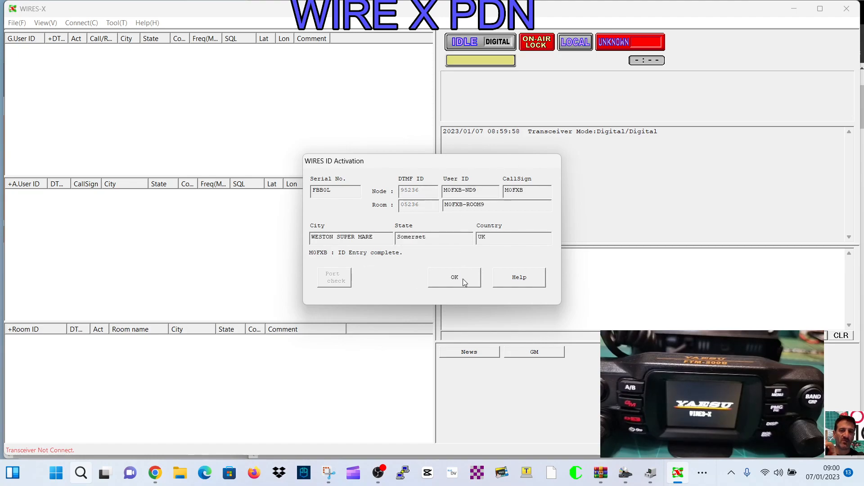
click(454, 276)
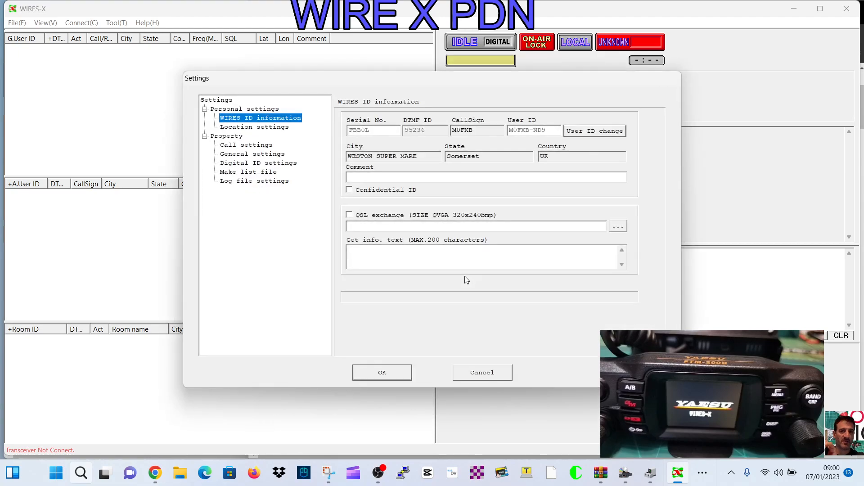
Step: Confirm the Settings dialog so the node goes online and loads the user and room lists
click(382, 372)
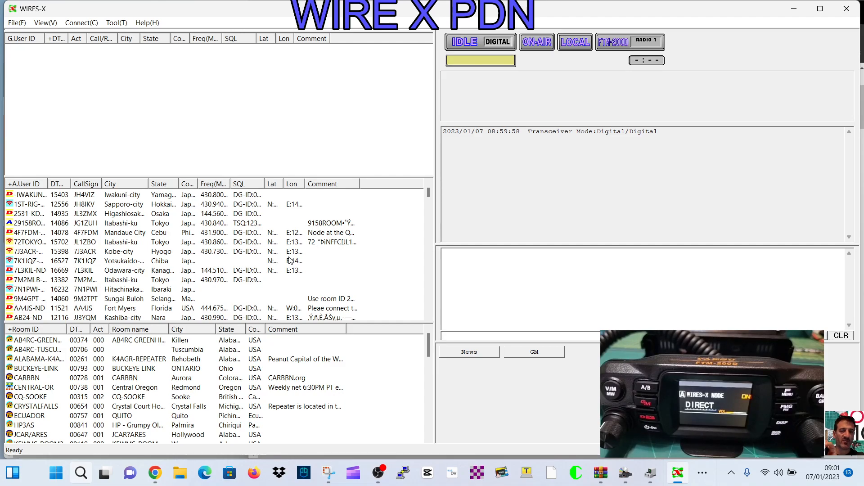
mouse_move(231, 245)
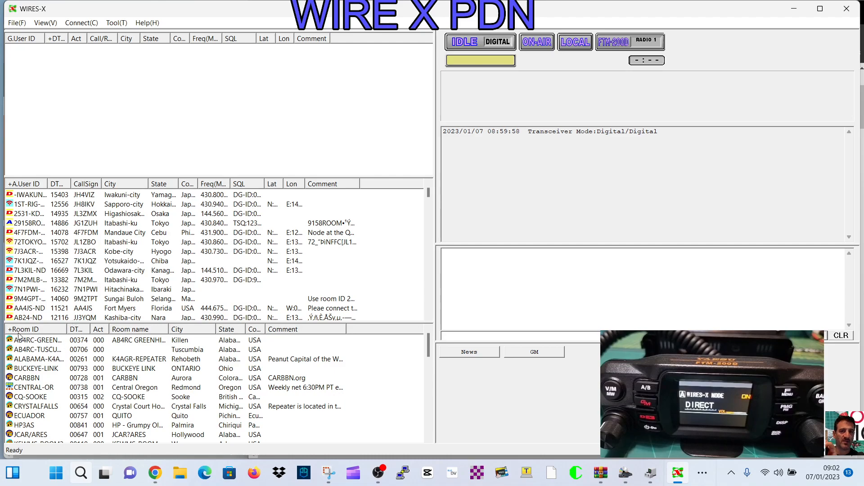
Step: Add VE3SV-ROOM (01049) from the Room ID list to the bookmark list
scroll(down, 3)
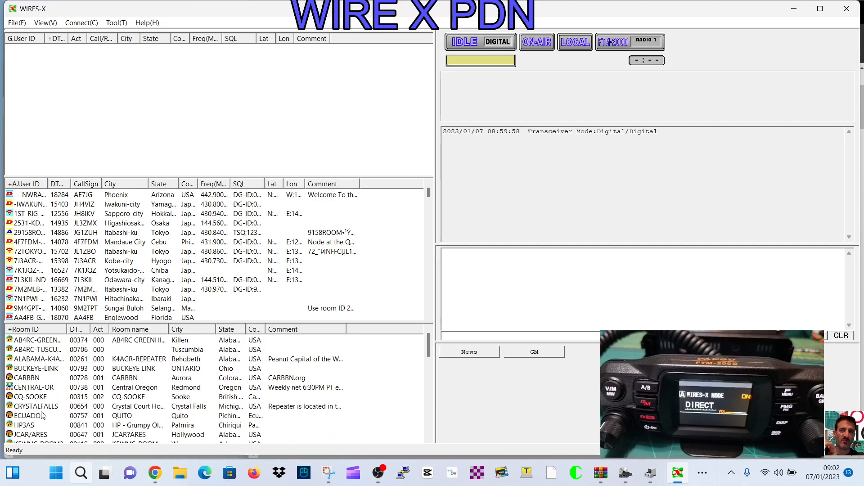
scroll(down, 3)
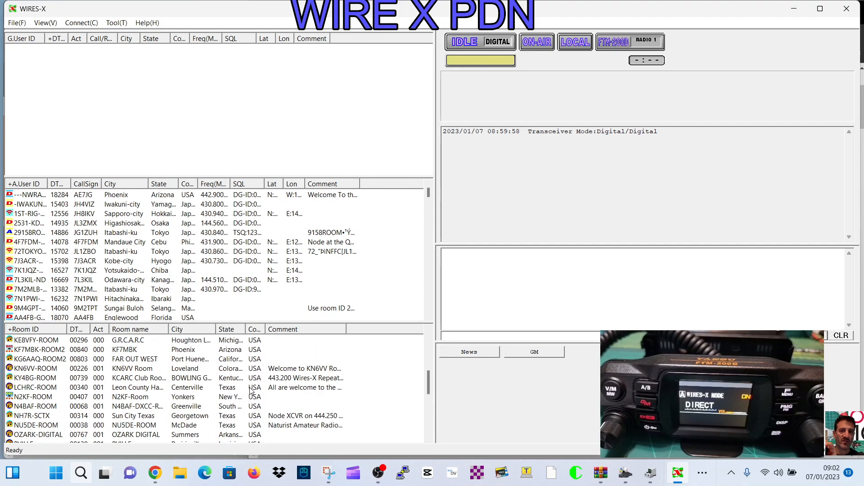
right_click(133, 378)
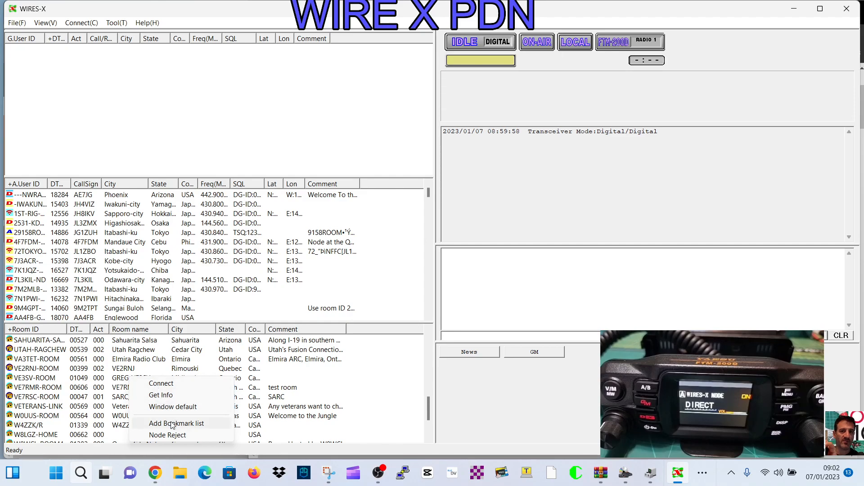
click(177, 423)
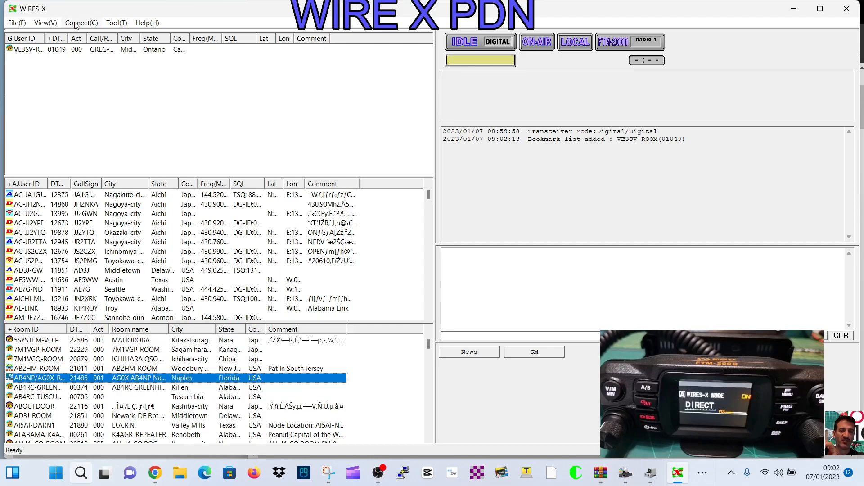
Step: Connect the node to room ID 21080 (AMERICA-LINK) via the Input ID dialog
click(81, 23)
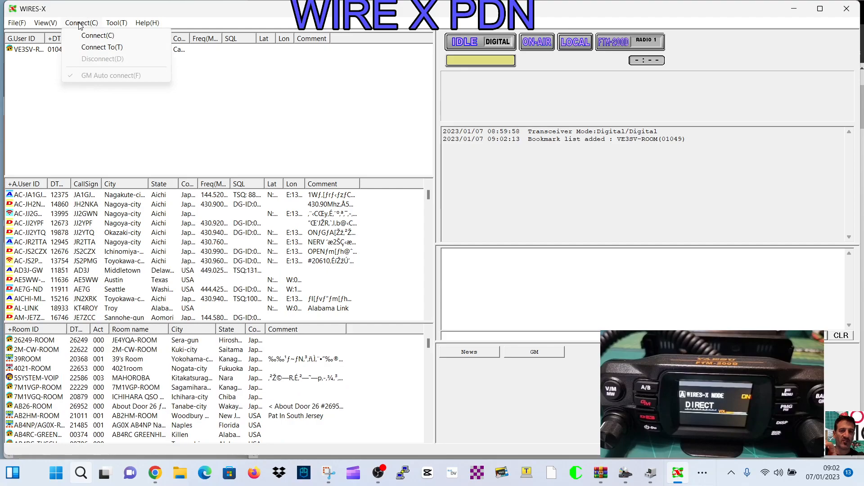
click(102, 46)
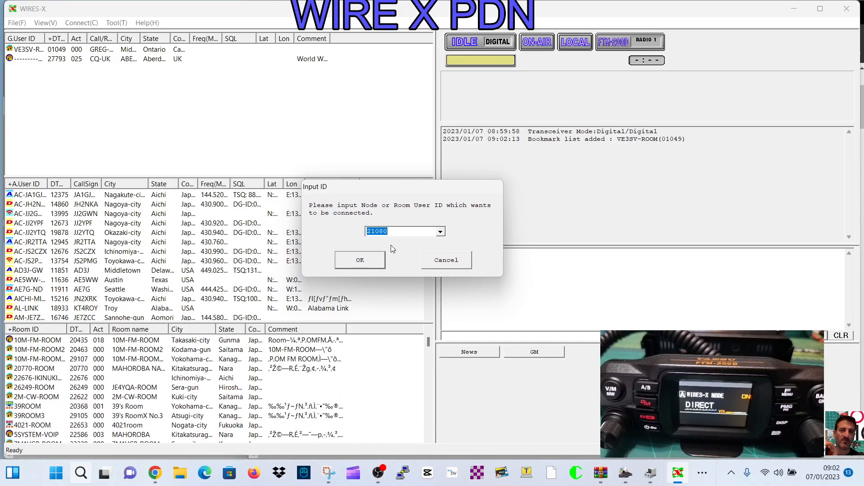
click(359, 259)
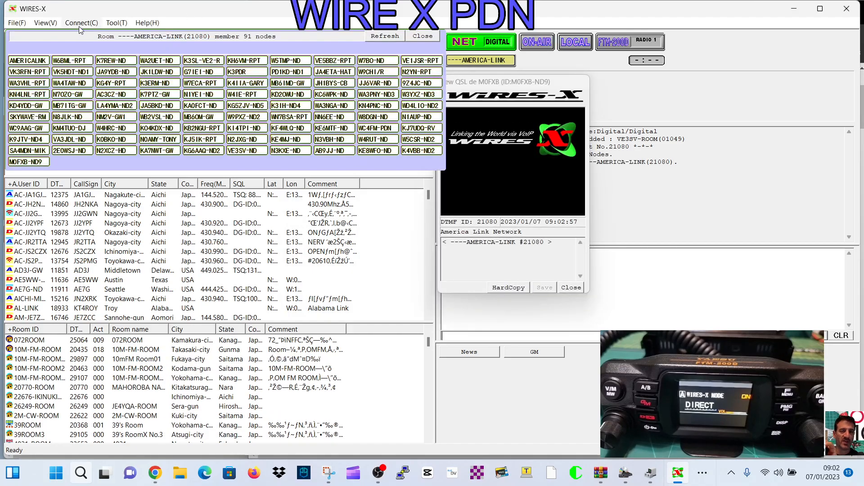
Step: Disconnect from AMERICA-LINK and select the CQ-UK bookmark
click(81, 22)
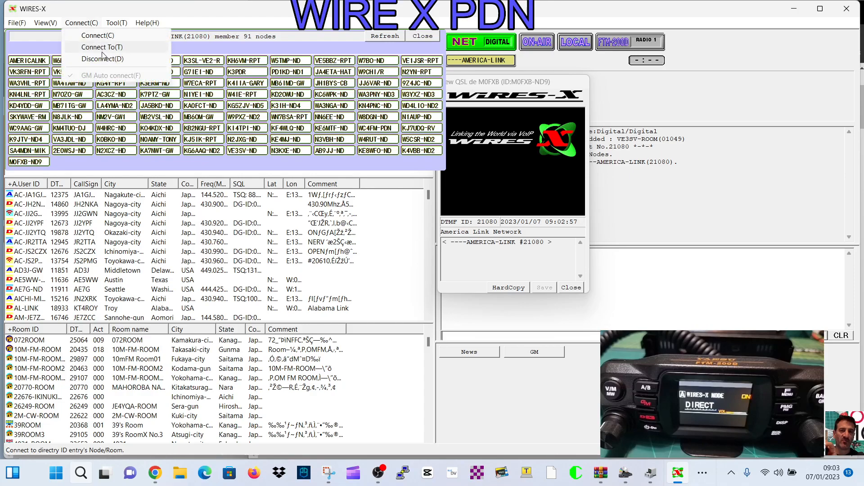
click(102, 58)
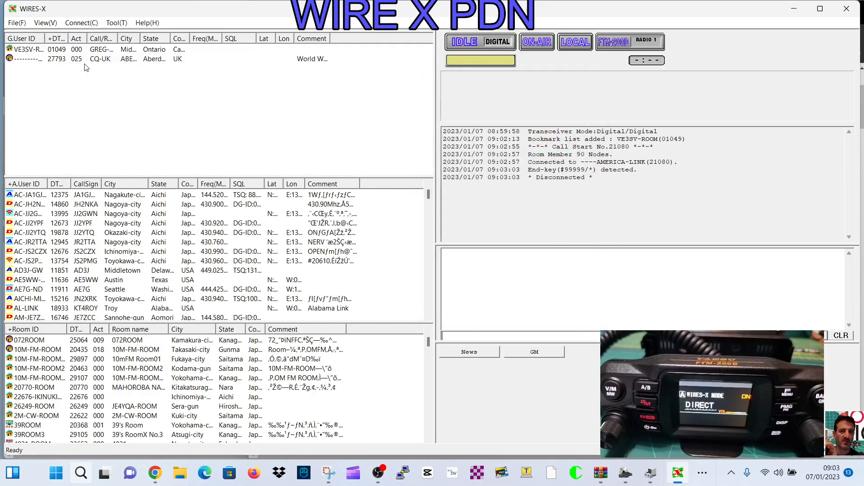
click(99, 59)
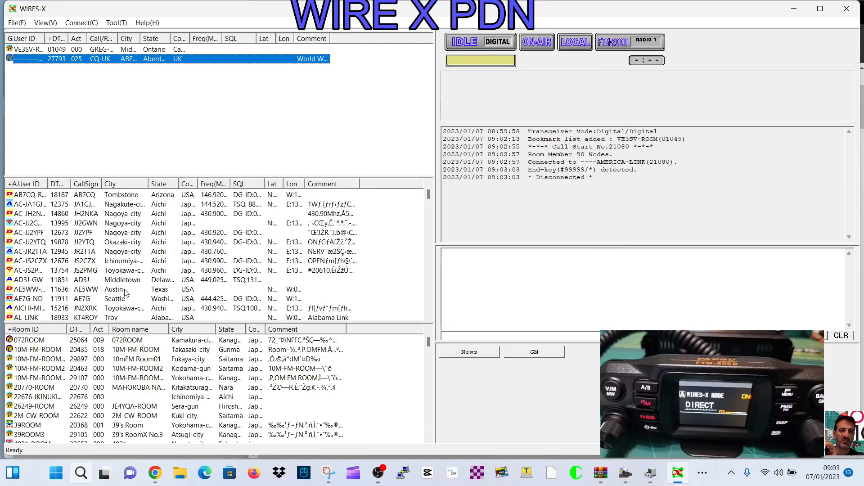
Step: Connect to the bookmarked CQ-UK room (27793), then disconnect from it
right_click(61, 59)
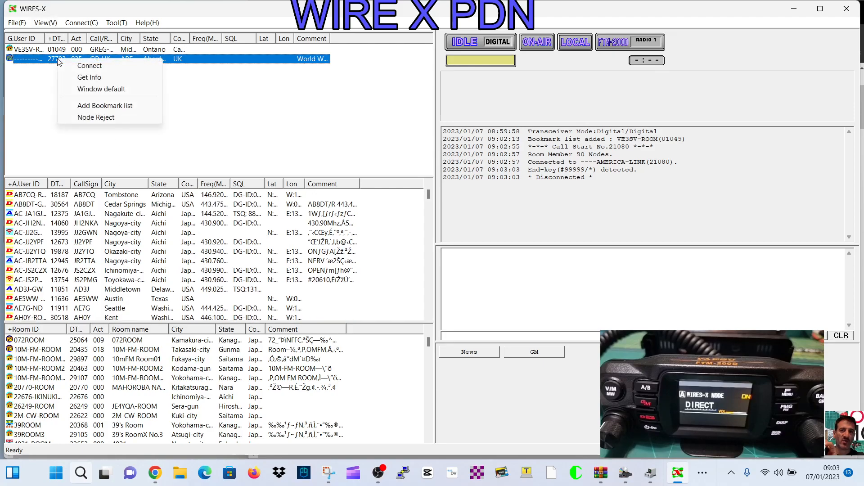
click(89, 64)
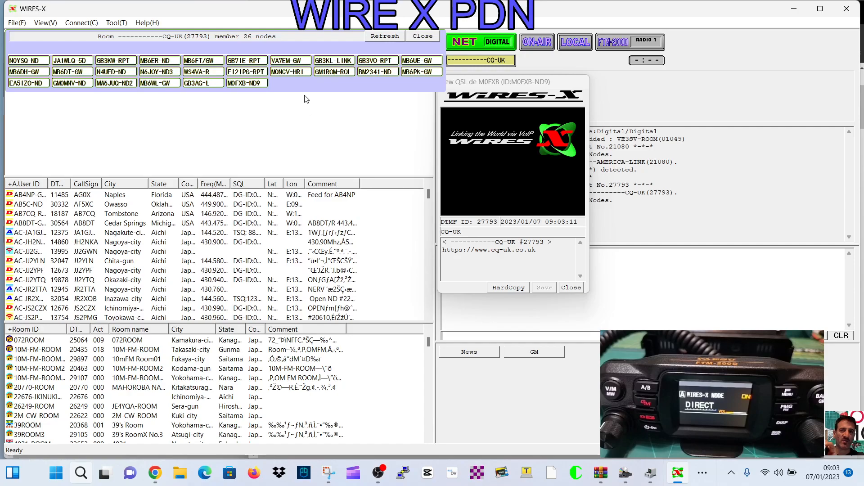
click(81, 23)
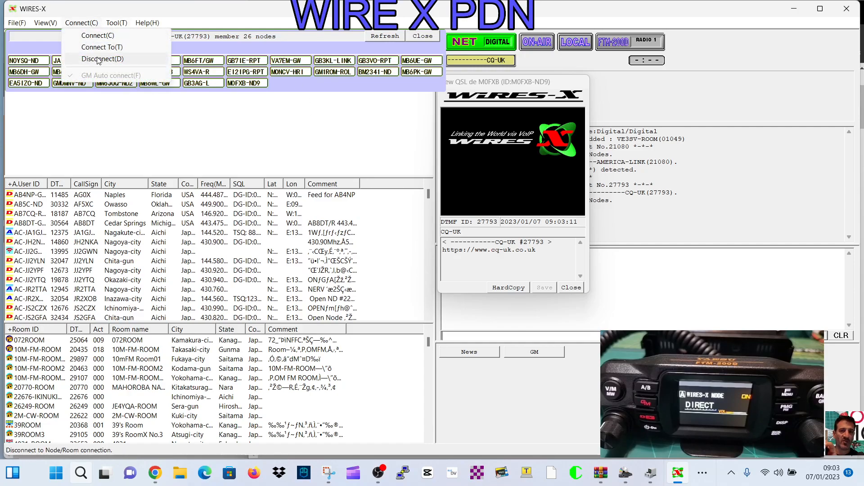
click(103, 59)
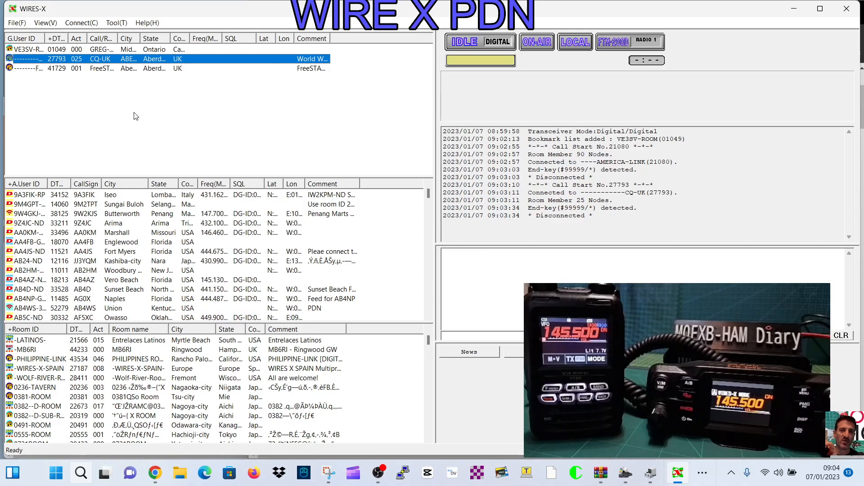
Step: Change the transceiver voice channel frequency from 145.500 to 145.525 MHz and confirm
click(17, 23)
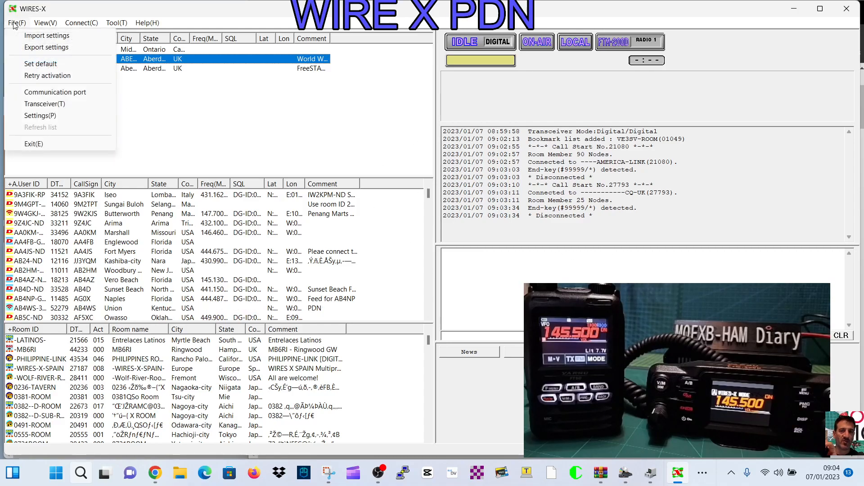
click(45, 104)
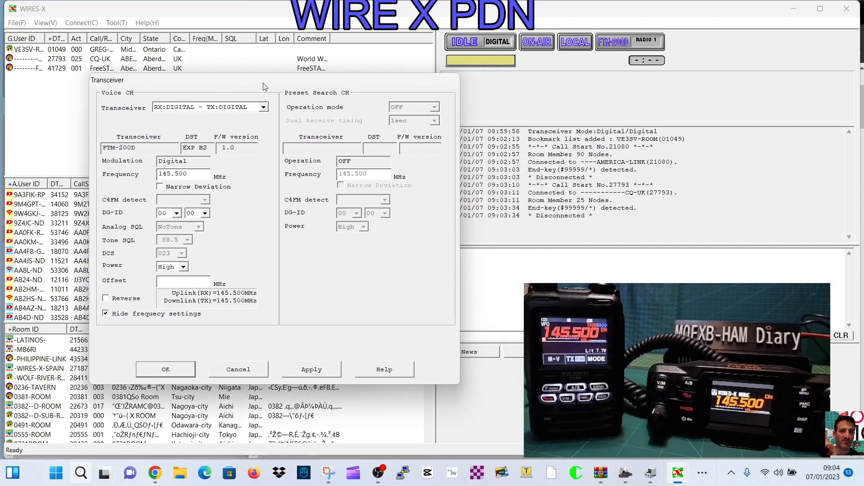
click(209, 107)
text(145.525)
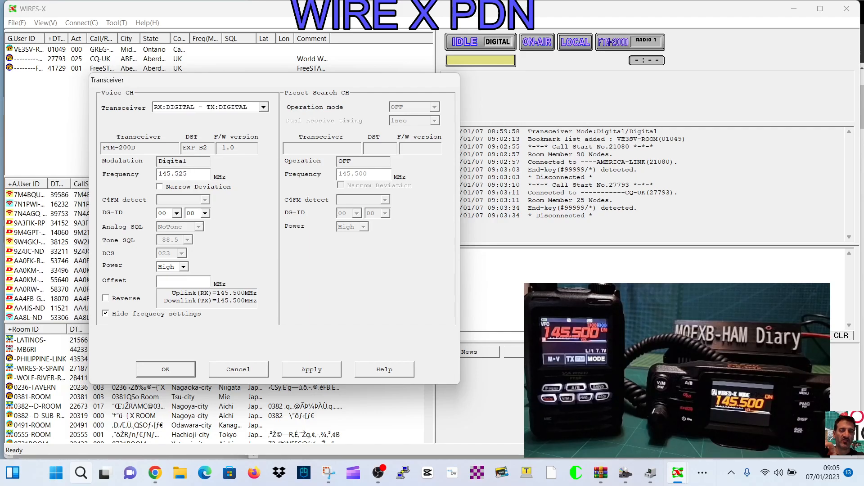
click(311, 369)
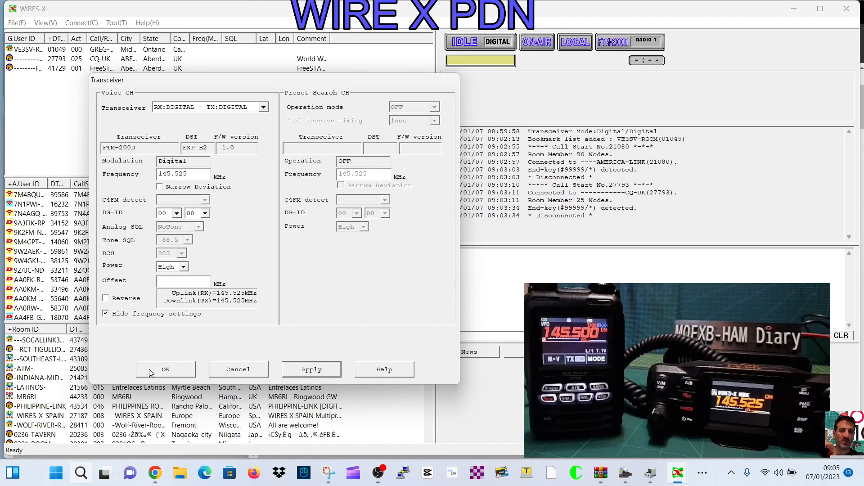
click(165, 369)
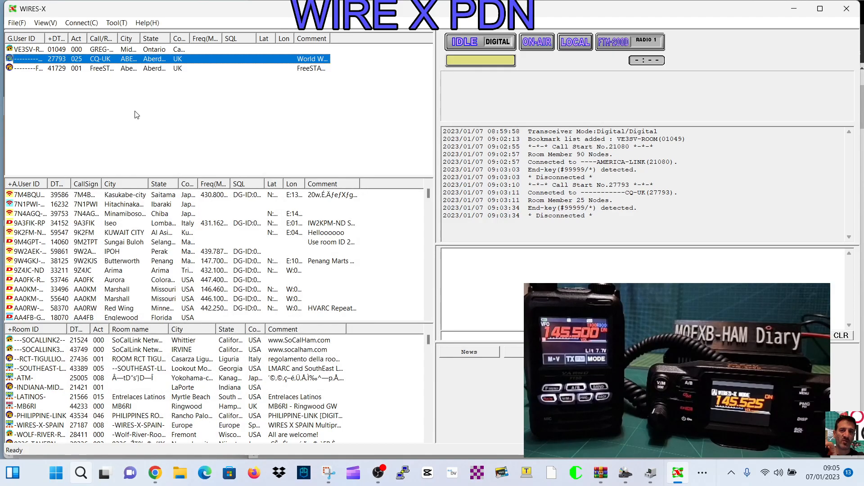
Step: Reconnect the node to the CQ-UK room (27793) from its bookmark entry
right_click(110, 59)
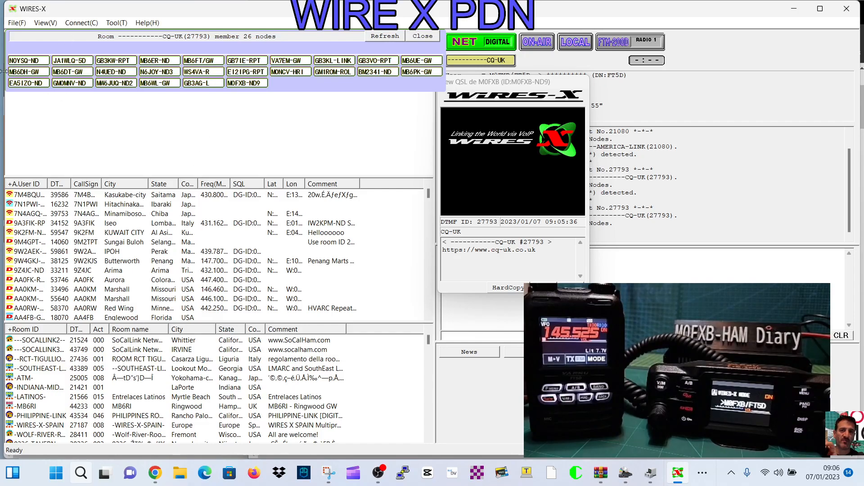
mouse_move(42, 32)
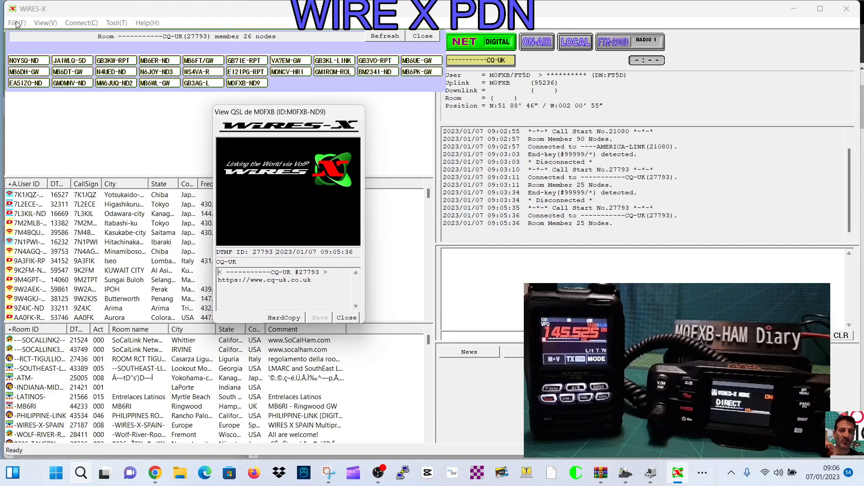
Step: Enable Unlimited TOT in the General settings so the timeout timer no longer applies
click(16, 22)
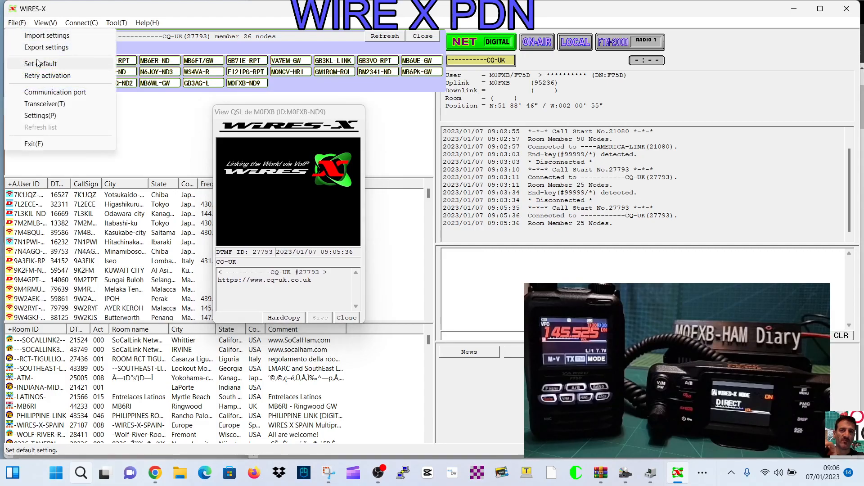
mouse_move(40, 115)
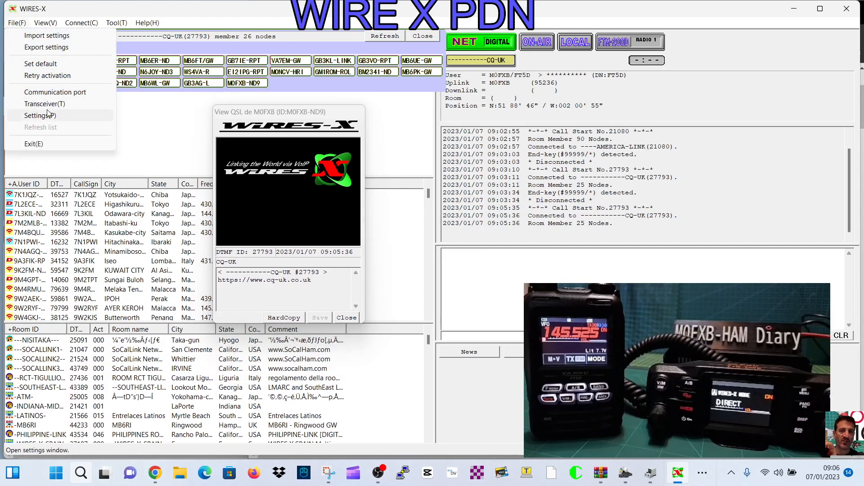
click(40, 115)
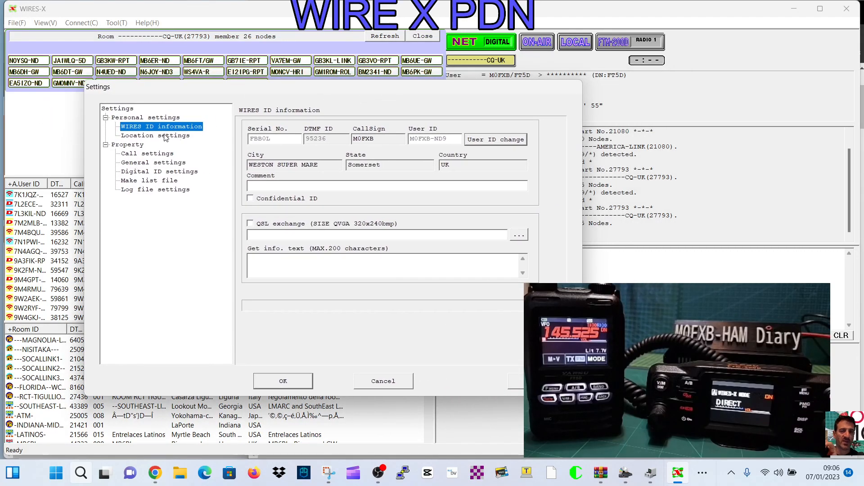
click(147, 153)
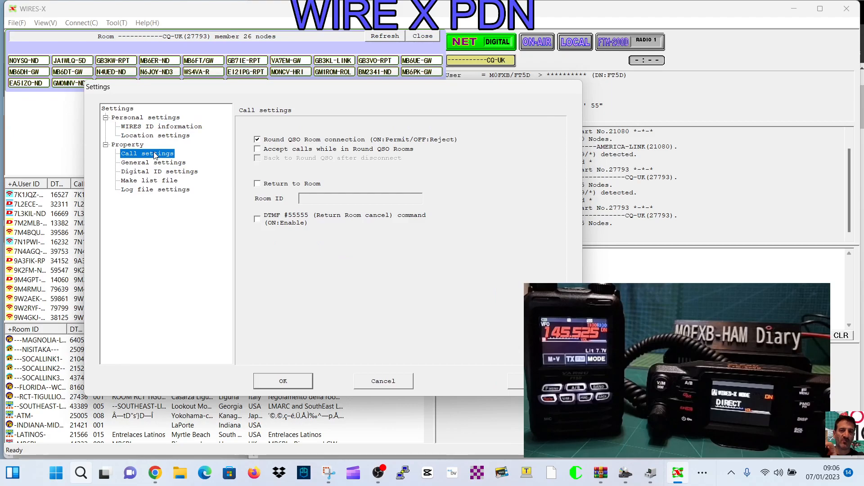
click(153, 163)
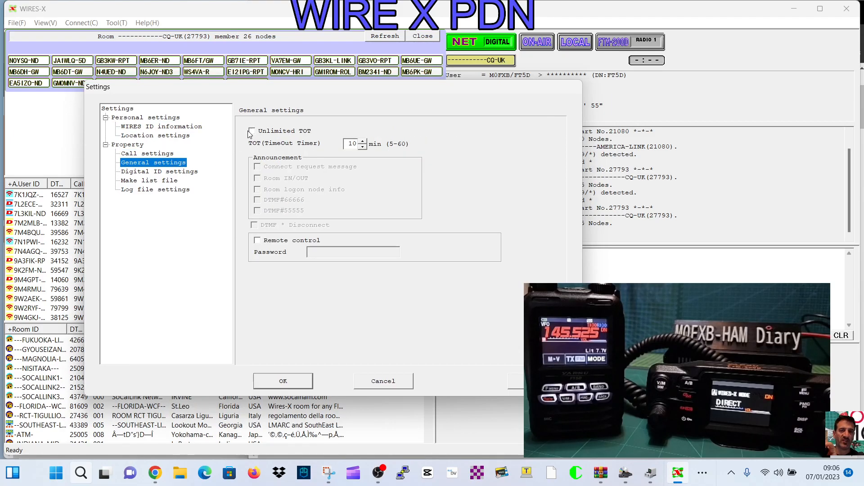
click(252, 131)
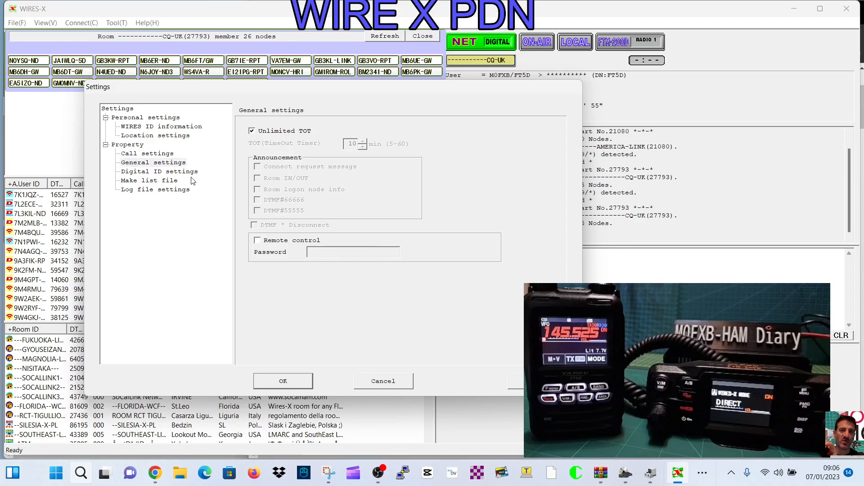
mouse_move(287, 380)
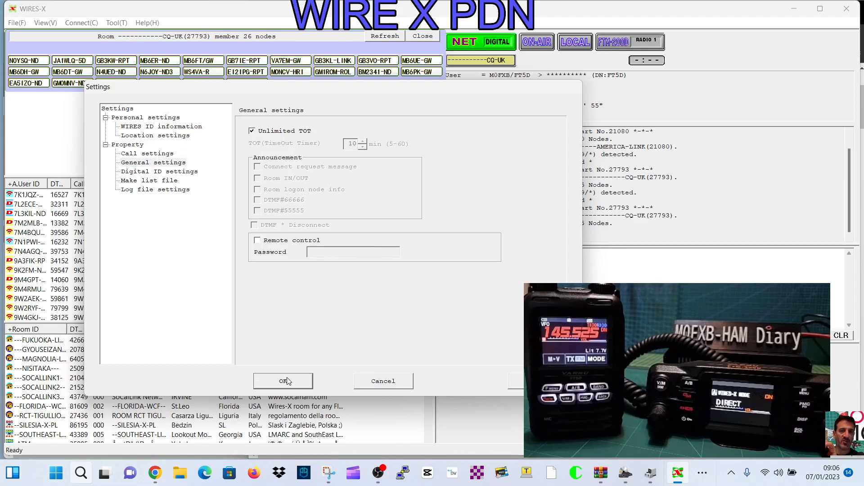